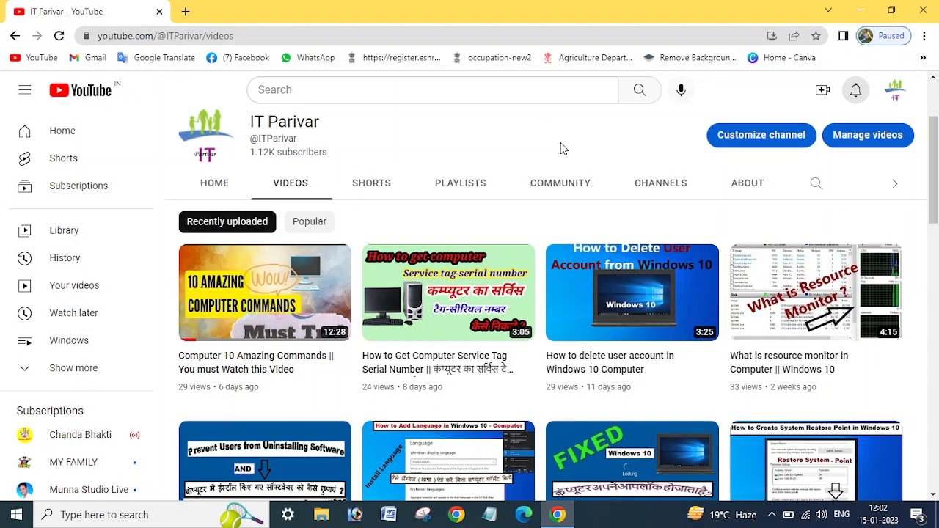
mouse_move(539, 148)
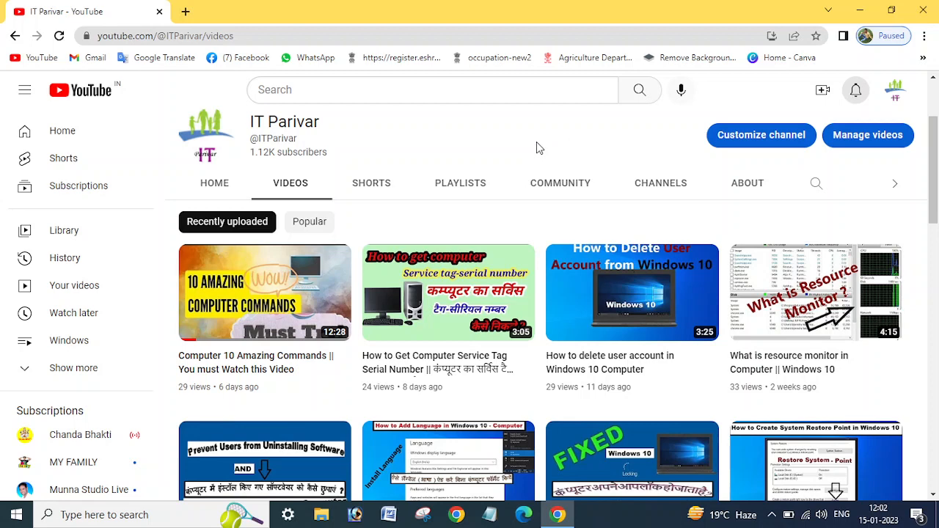
mouse_move(548, 160)
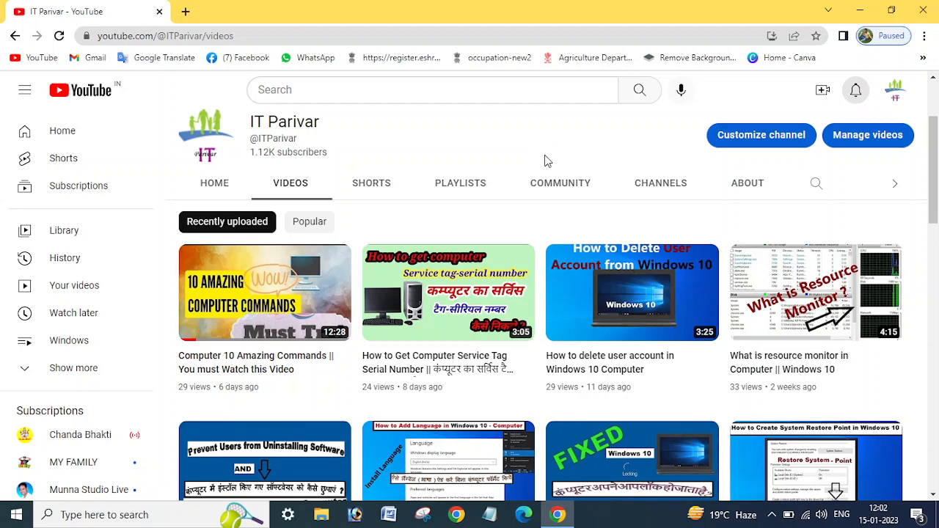
mouse_move(341, 136)
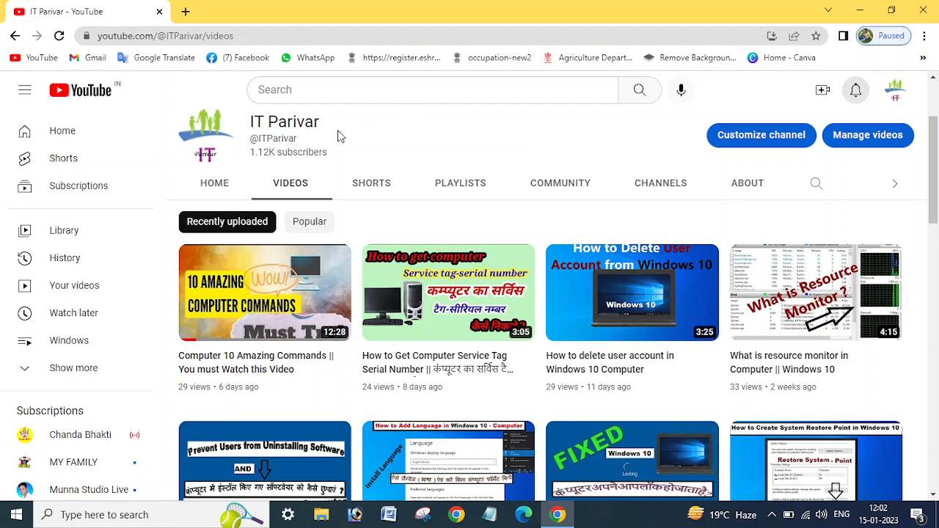
mouse_move(333, 131)
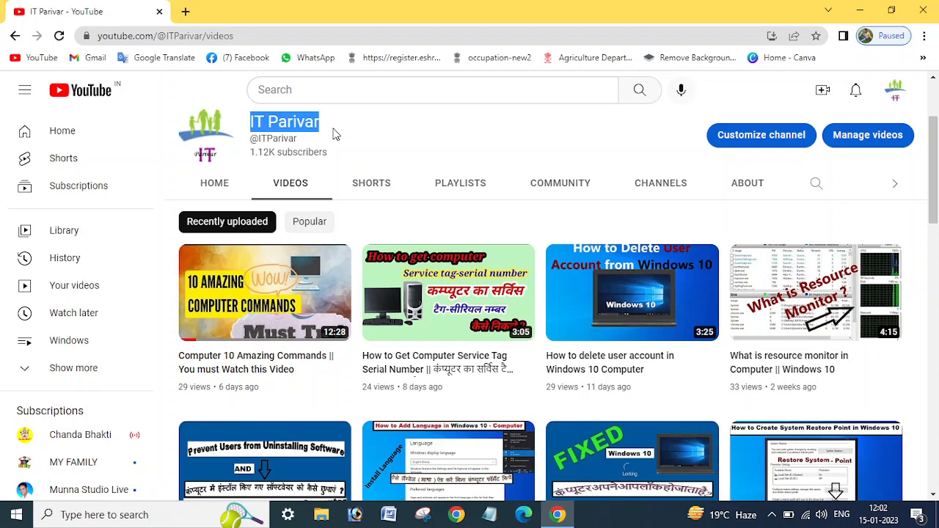
Dismiss the desktop shortcut menu and expand the hidden tray icons to reach the Wi-Fi menu
double_click(305, 121)
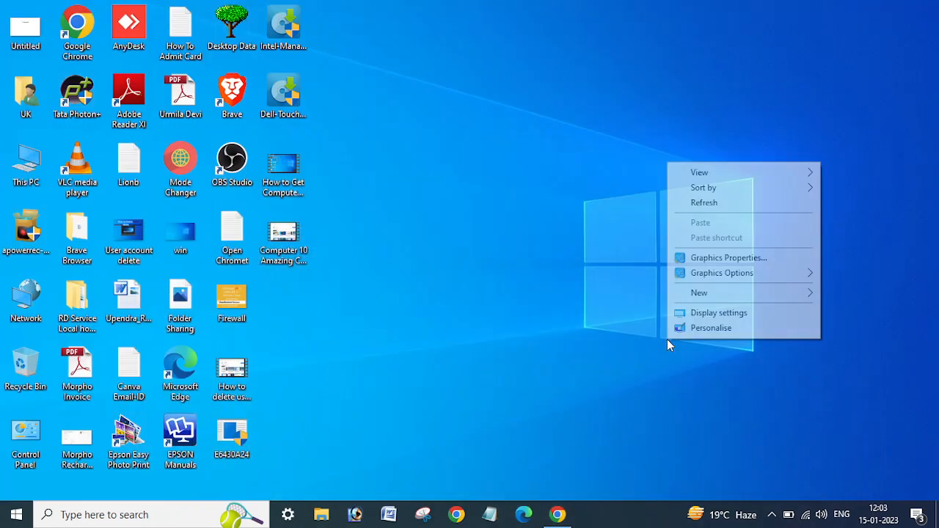
click(704, 203)
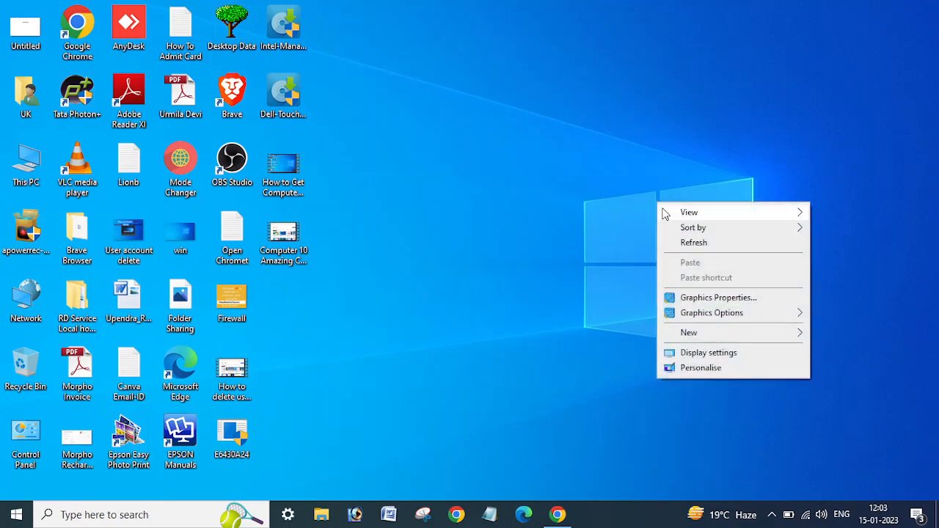
click(583, 262)
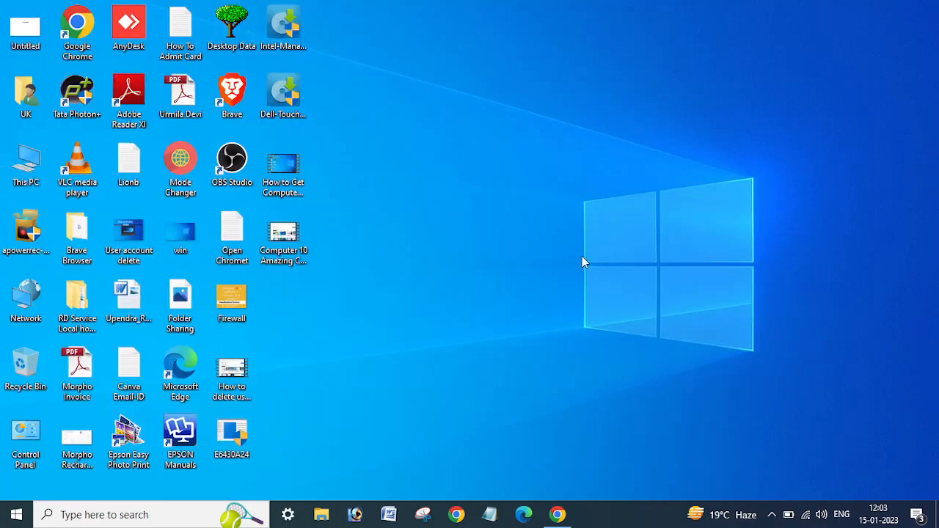
mouse_move(775, 513)
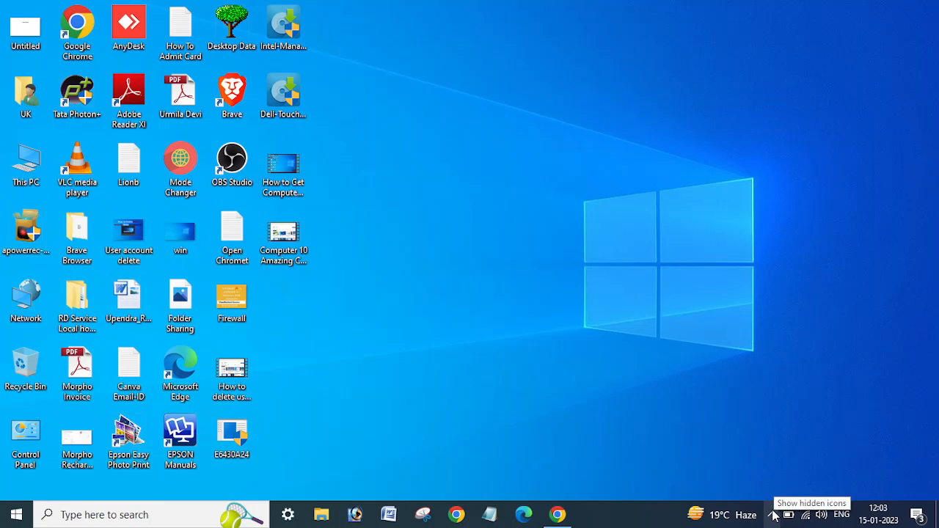
click(777, 515)
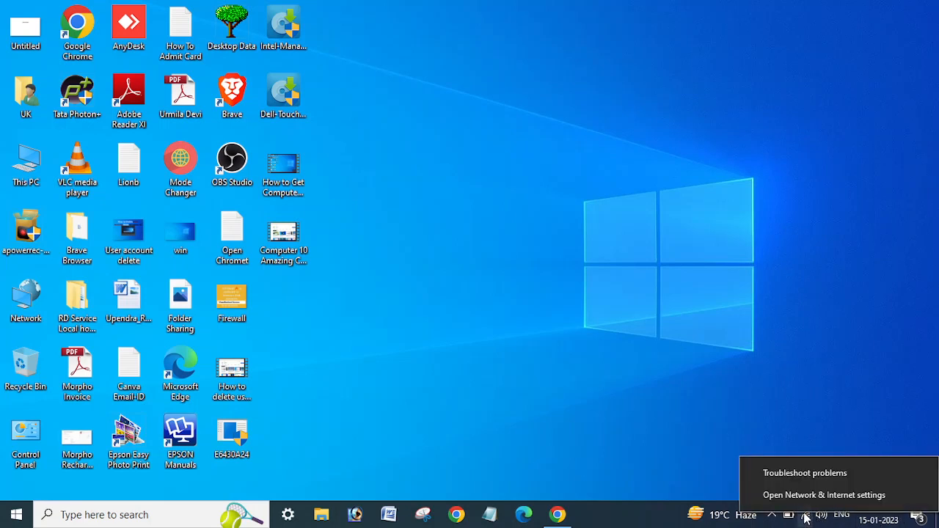
mouse_move(811, 515)
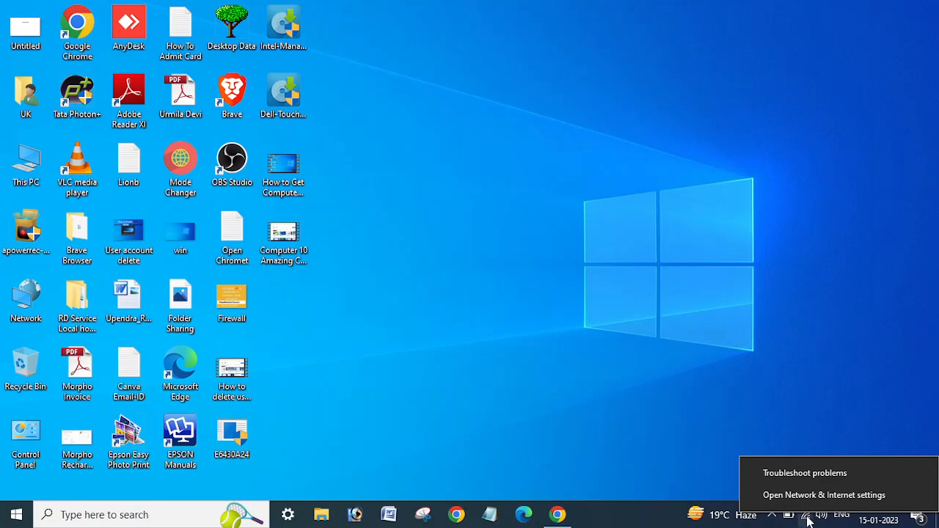
mouse_move(814, 515)
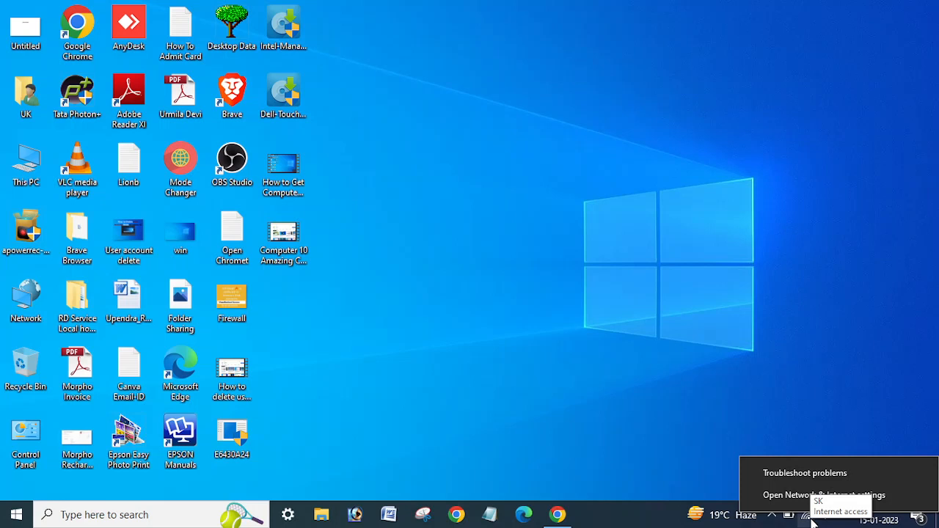
mouse_move(814, 523)
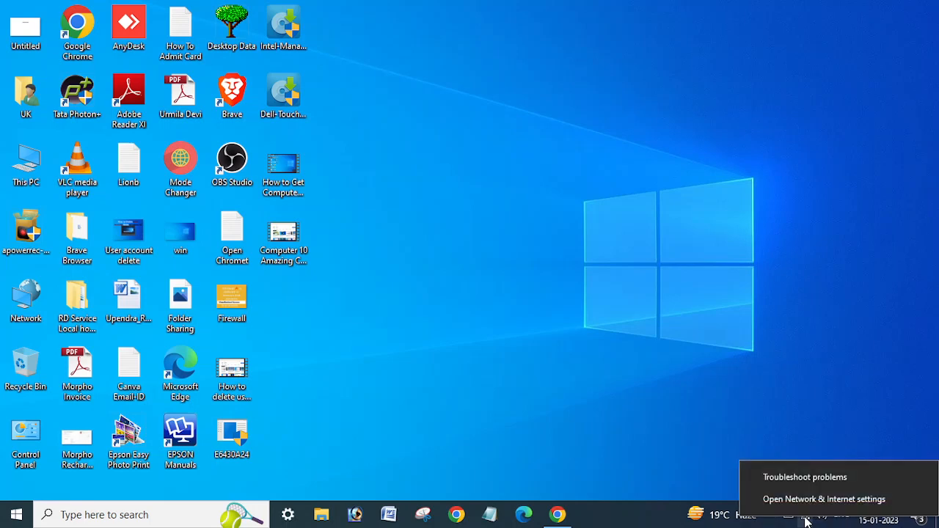
mouse_move(816, 501)
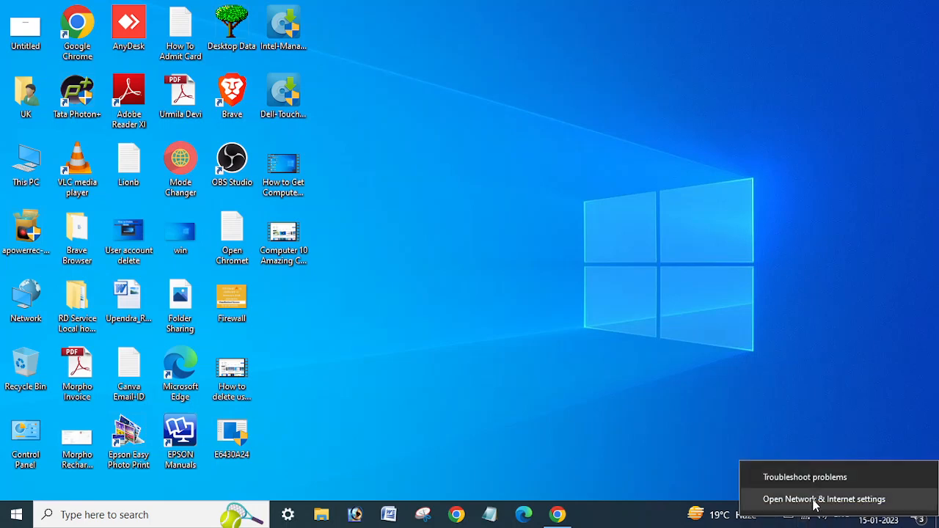
Open Network & Internet settings and view the Ethernet connection's details, then return to the overview
click(821, 499)
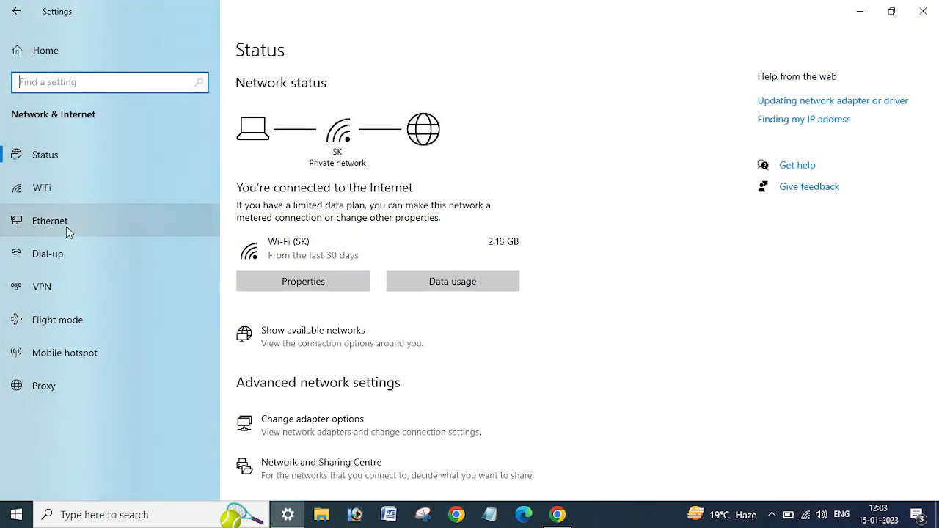
click(50, 220)
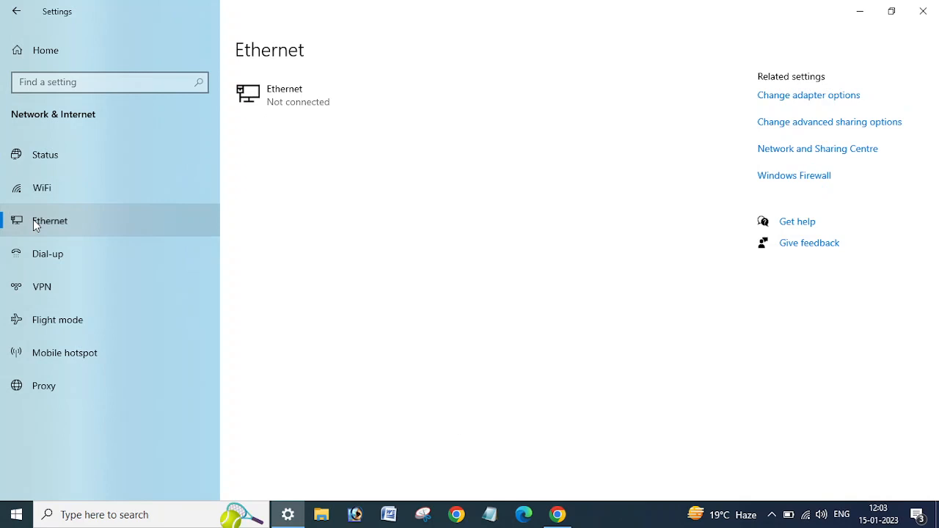
click(284, 94)
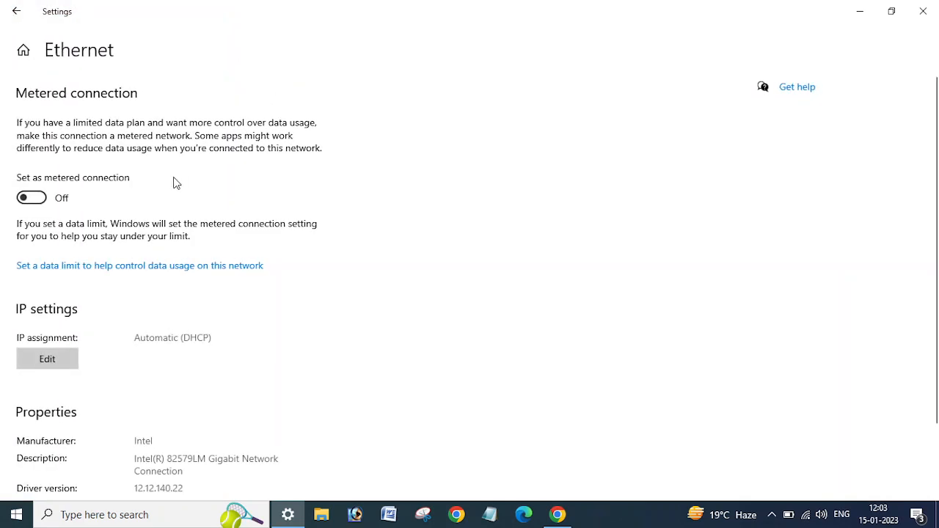
click(16, 16)
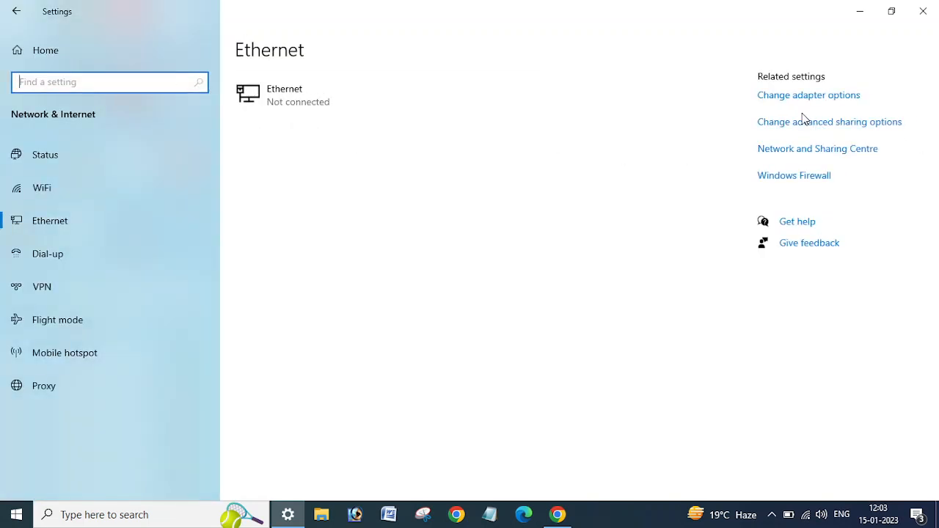
mouse_move(799, 99)
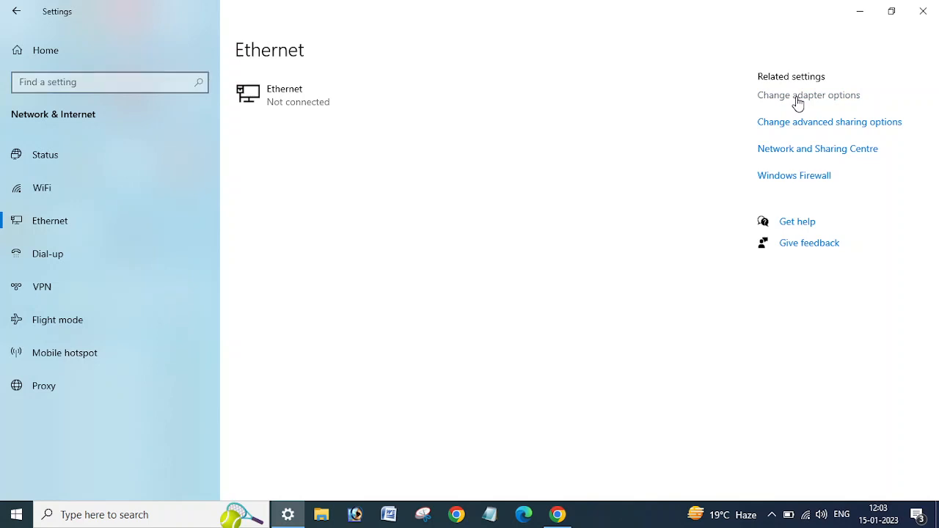
Open the network adapter list and bring up the Ethernet adapter's actions
click(809, 95)
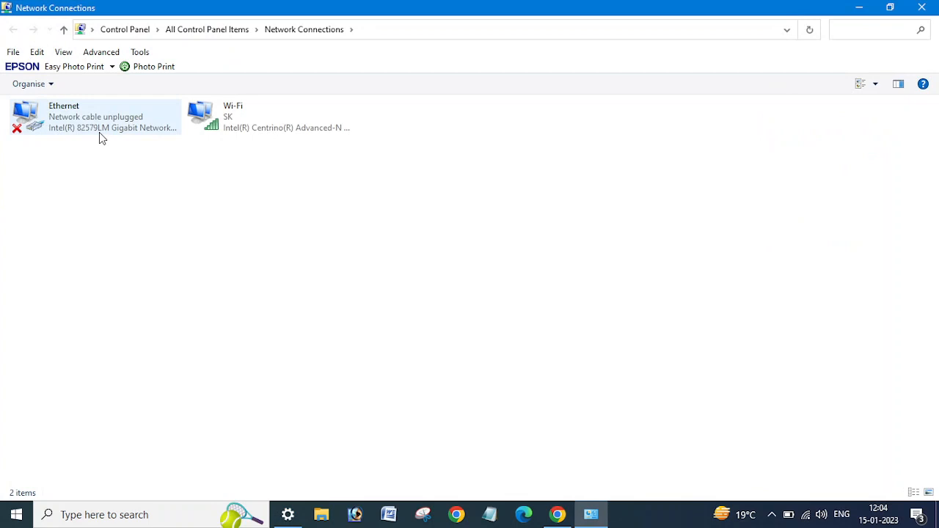
click(95, 117)
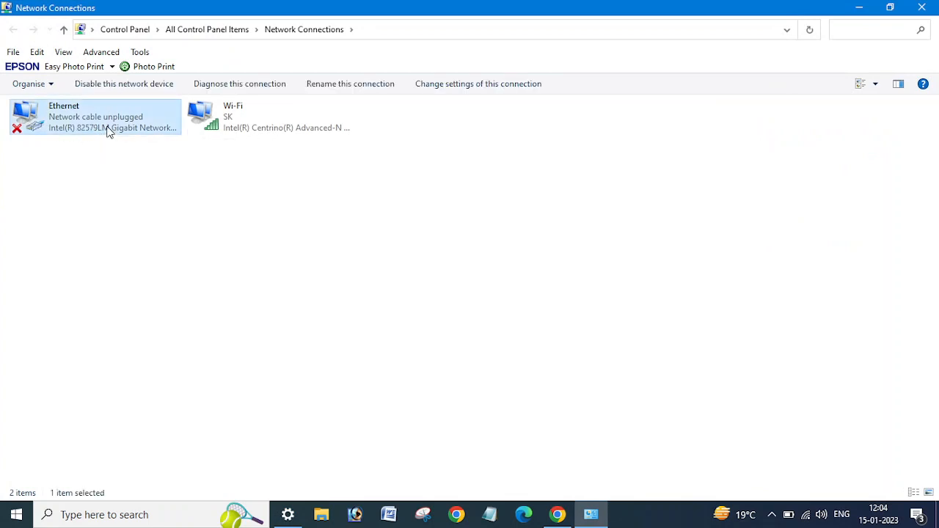
mouse_move(234, 131)
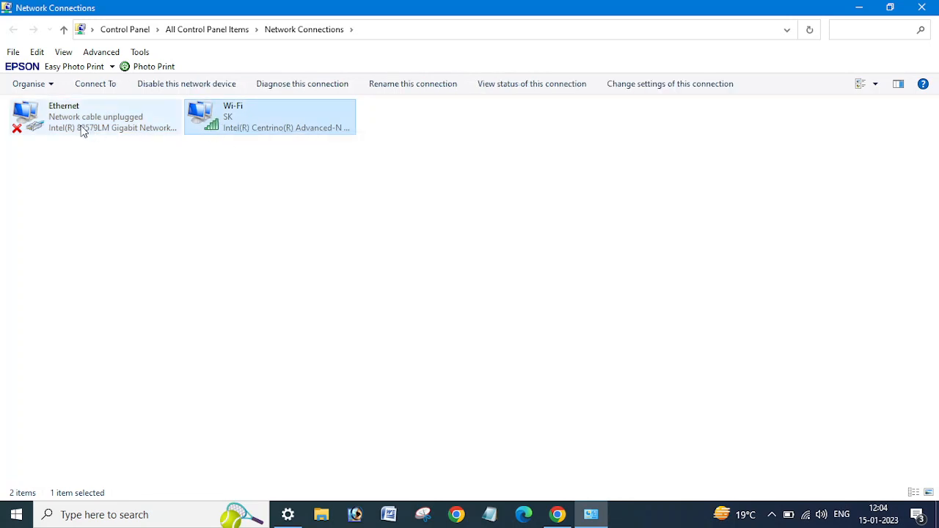
click(81, 117)
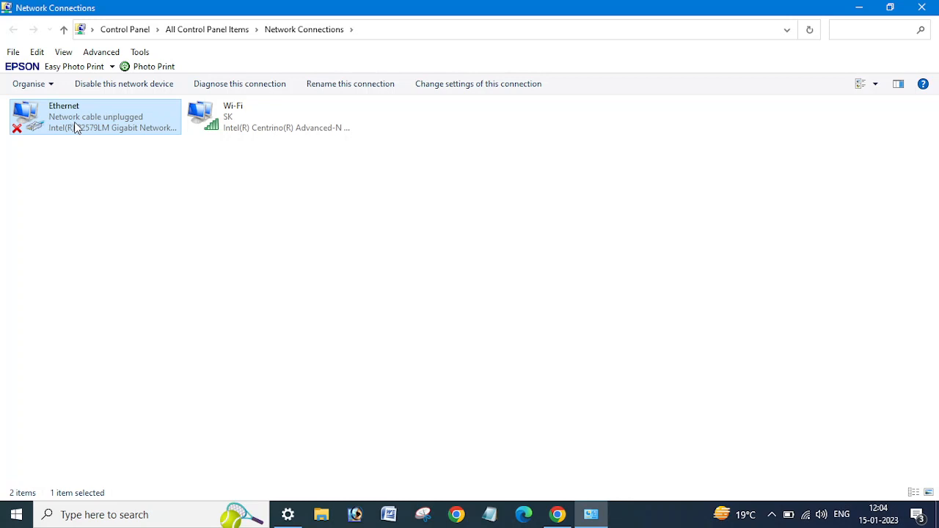
mouse_move(64, 131)
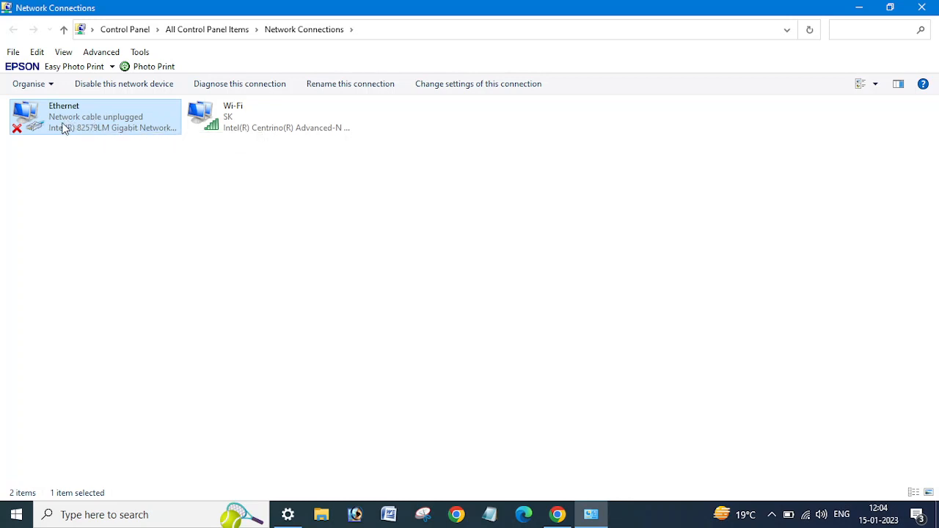
right_click(66, 118)
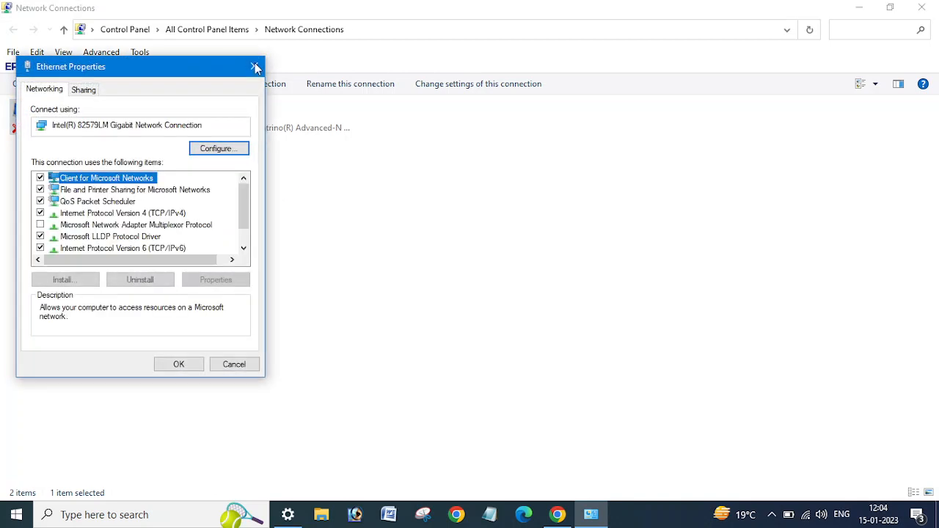
Dismiss Ethernet properties unchanged and close the adapter and settings windows
click(255, 67)
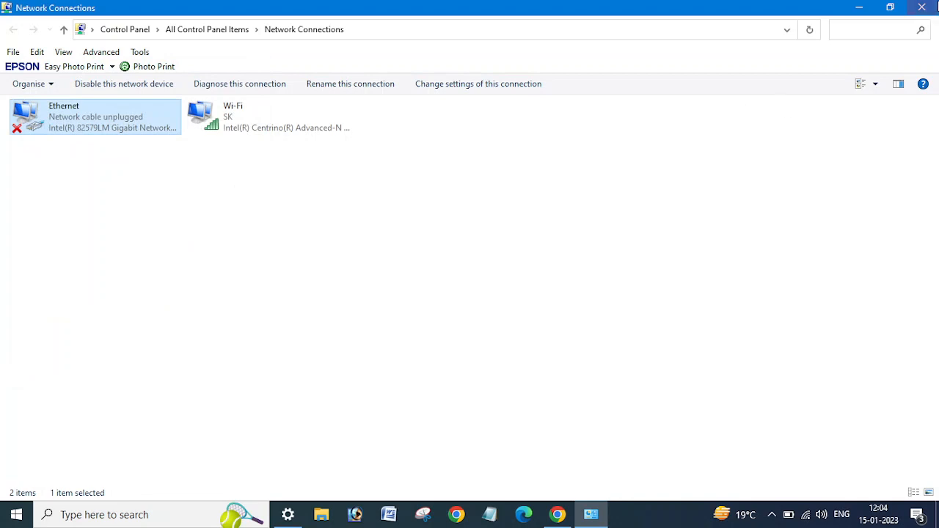
mouse_move(921, 9)
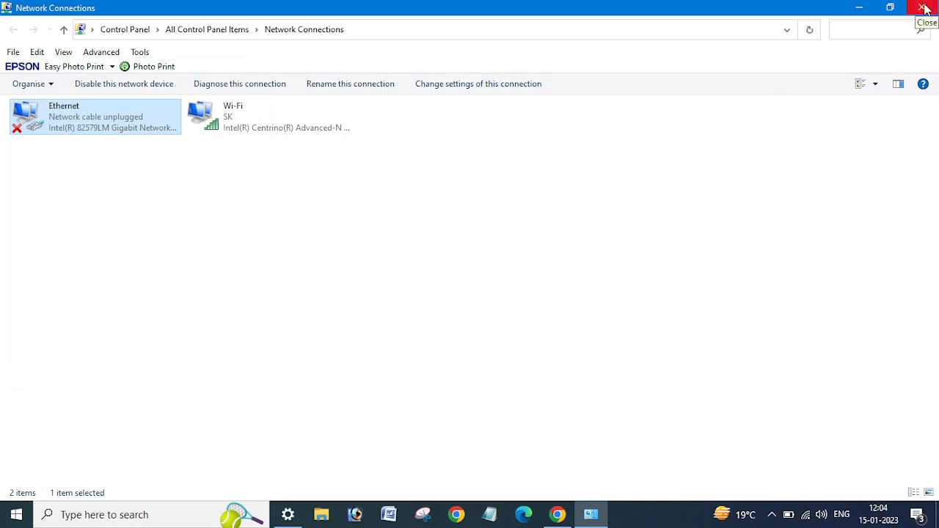
mouse_move(820, 91)
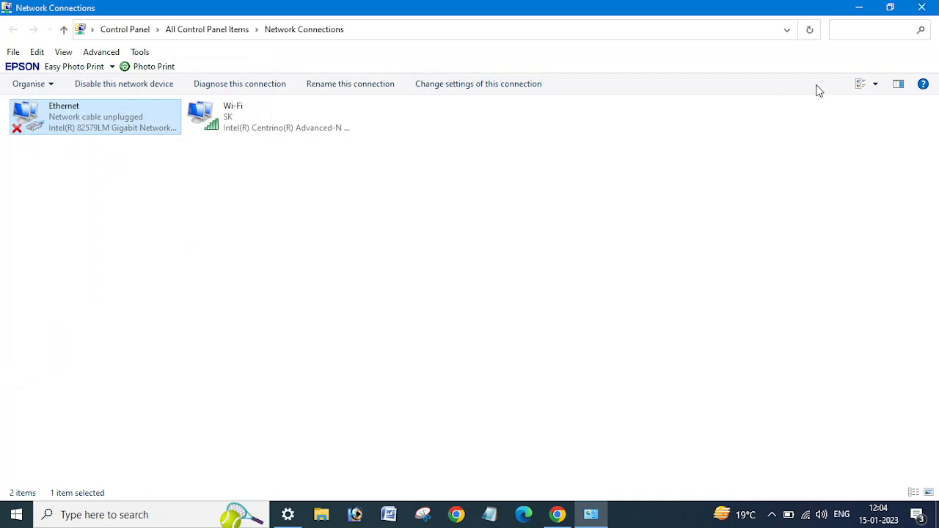
mouse_move(922, 8)
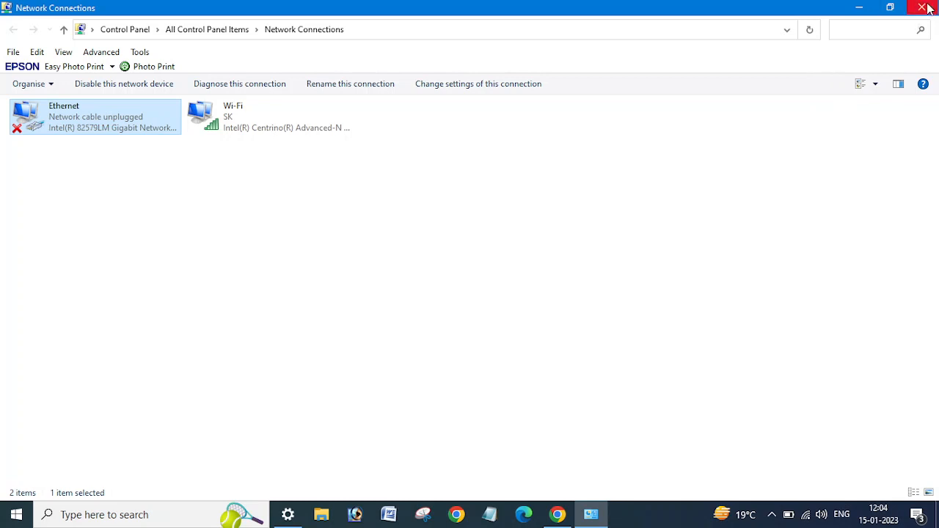
mouse_move(926, 7)
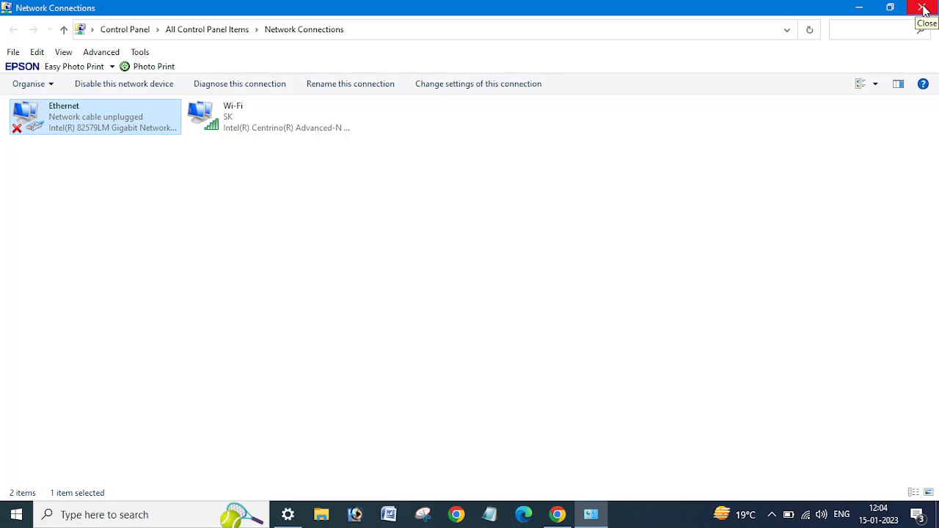
click(921, 8)
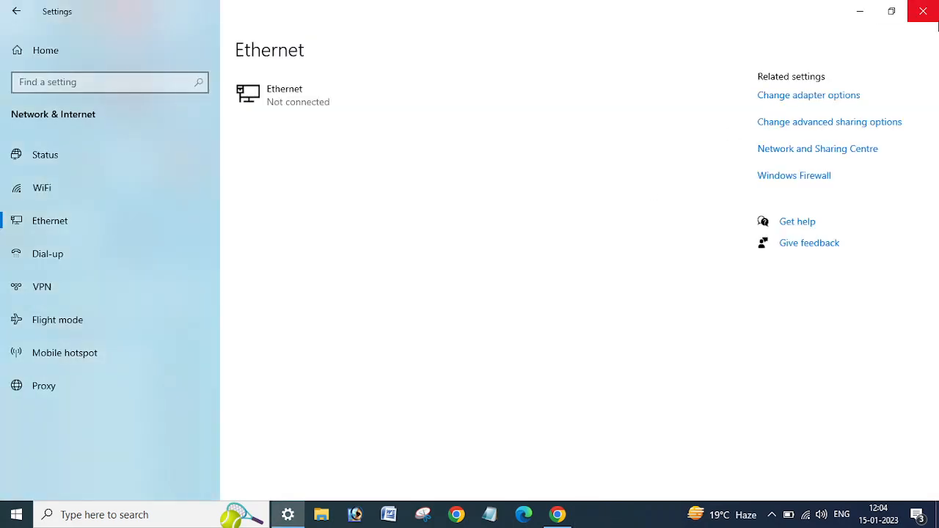
click(923, 9)
text(ncpa.cpl)
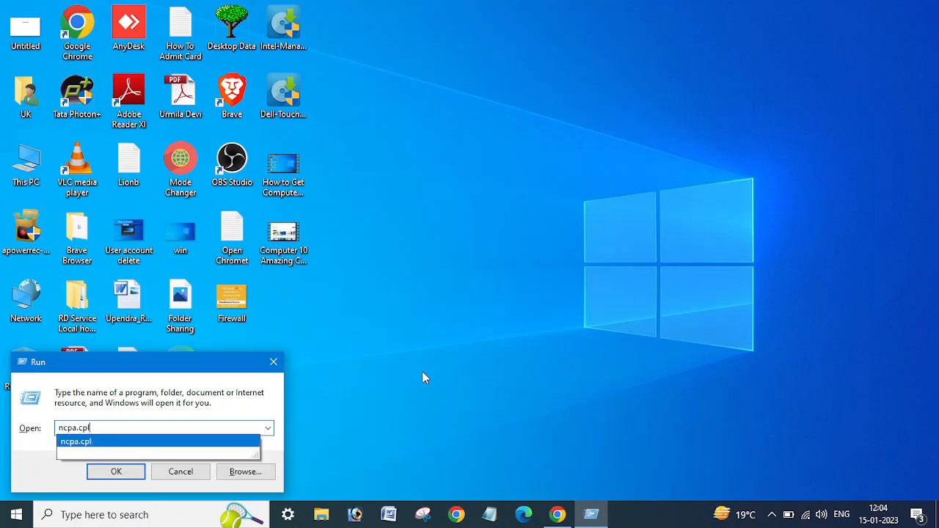
Run ncpa.cpl to reopen the Network Connections window
click(115, 472)
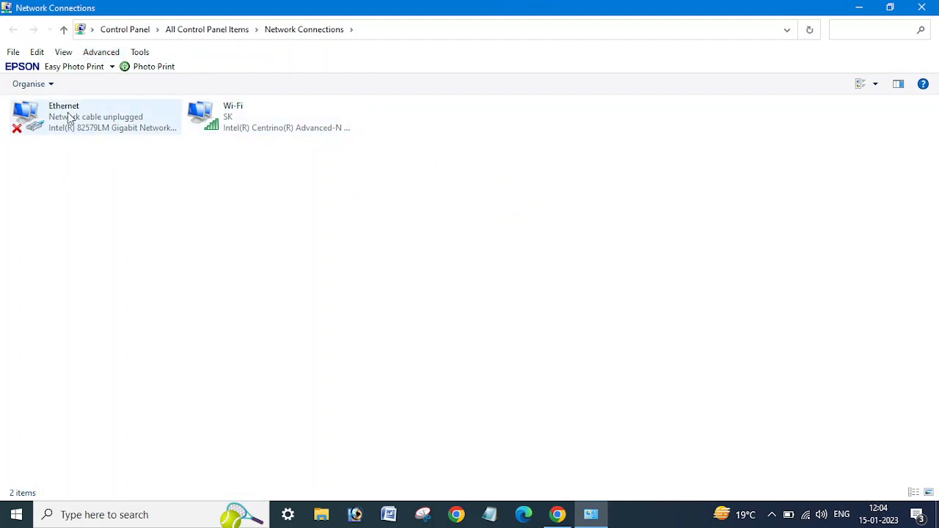
Show the Ethernet adapter's action menu, then the Wi-Fi adapter's menu instead
right_click(70, 117)
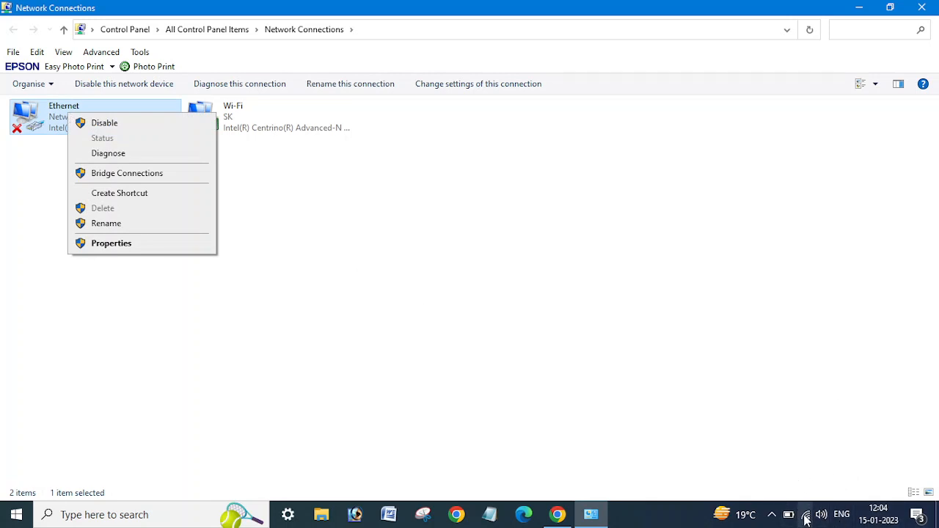
mouse_move(126, 221)
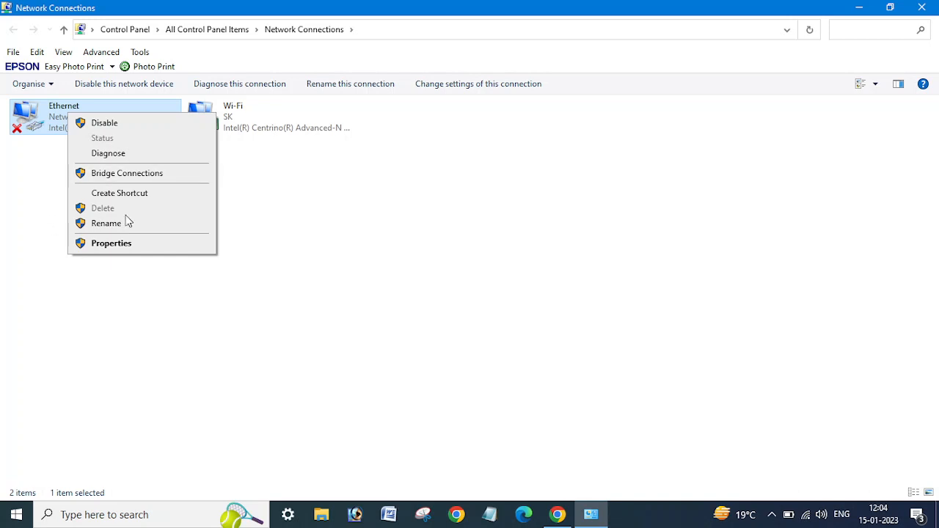
mouse_move(156, 243)
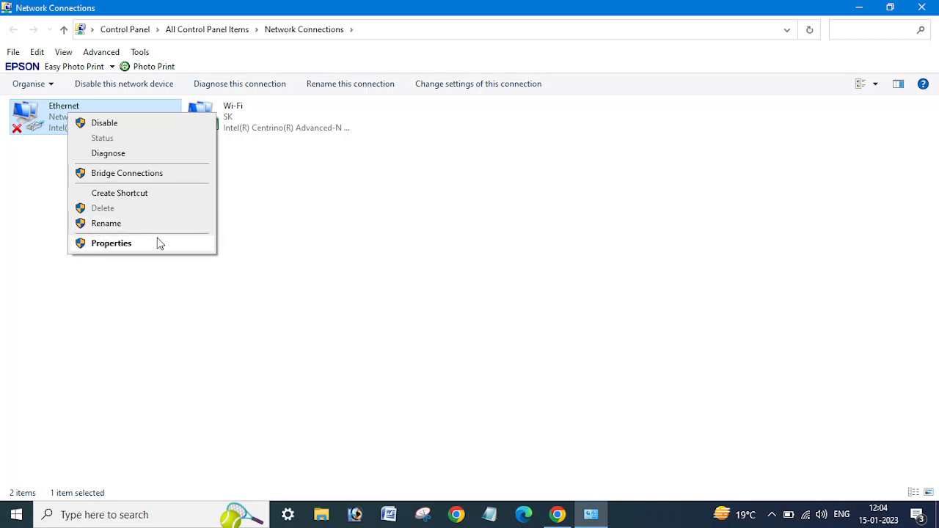
mouse_move(112, 243)
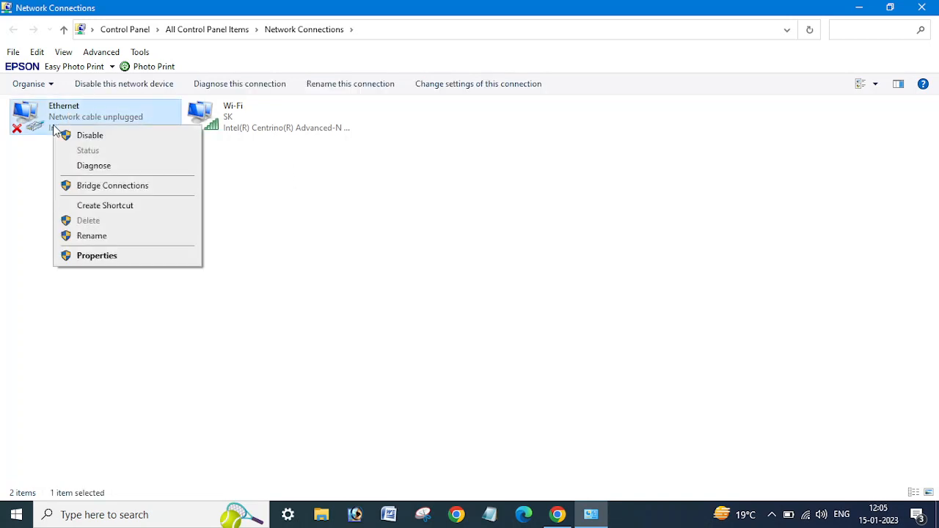
mouse_move(89, 150)
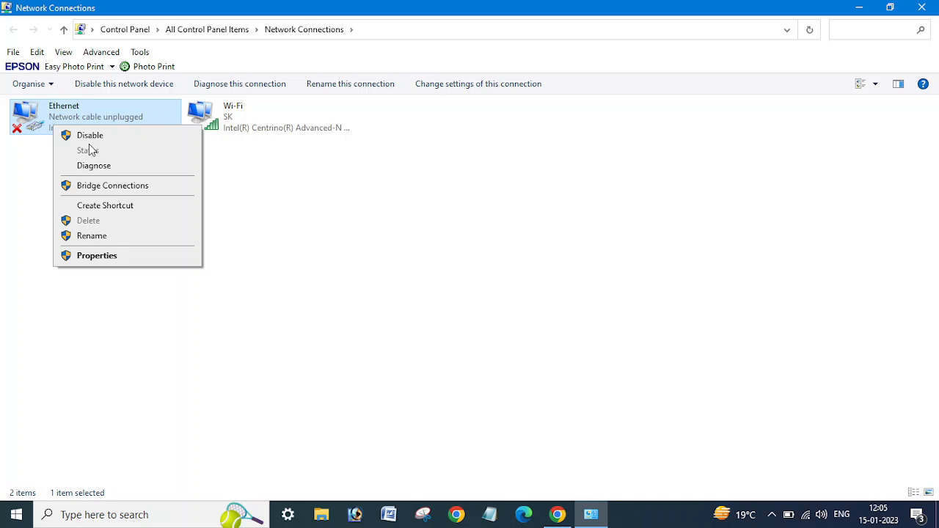
mouse_move(98, 261)
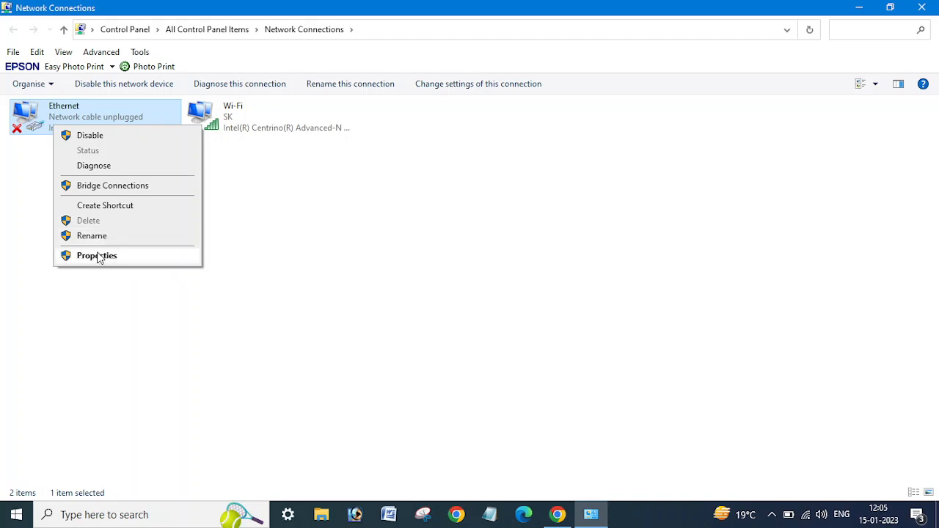
mouse_move(274, 229)
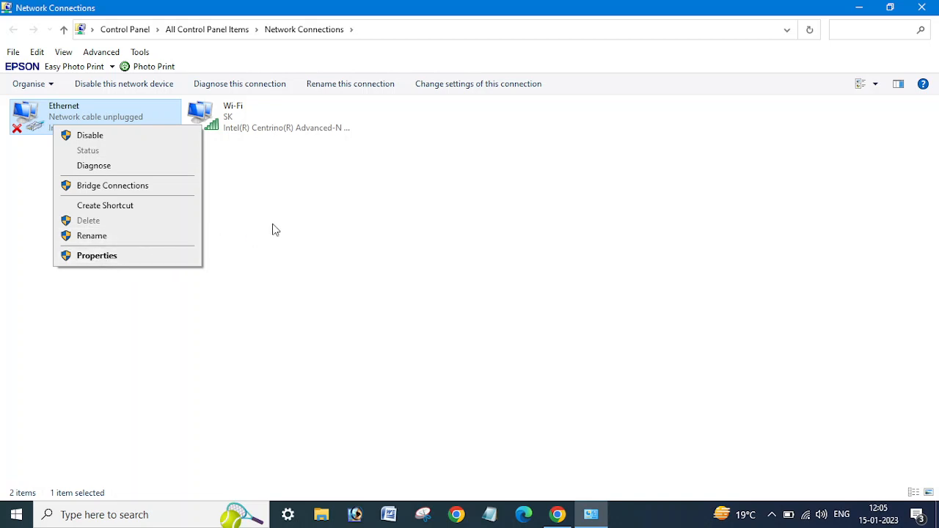
right_click(233, 116)
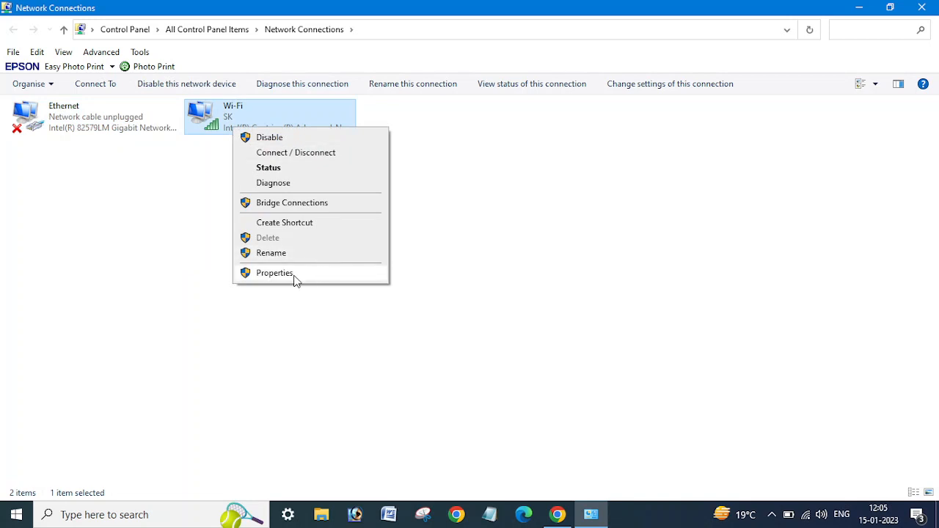
Open the Wi-Fi adapter's TCP/IPv4 properties and its Advanced TCP/IP Settings
click(272, 272)
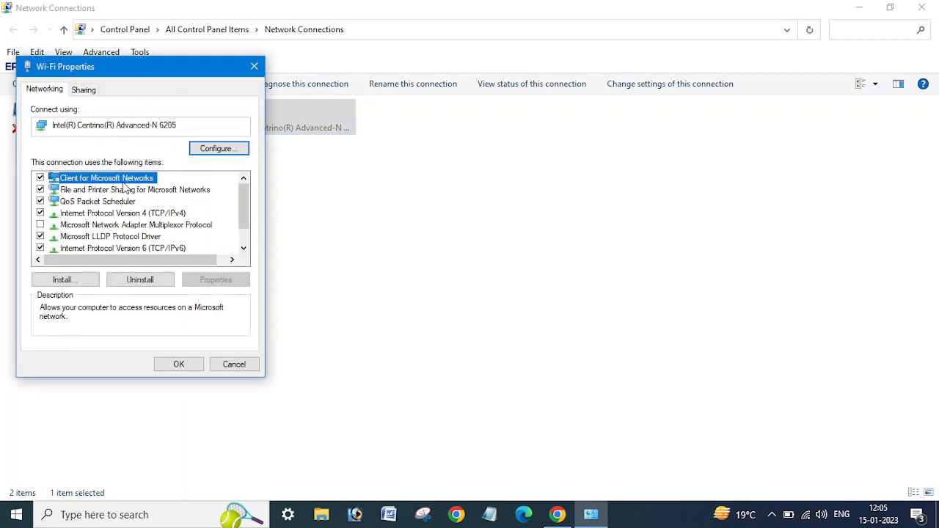
click(123, 213)
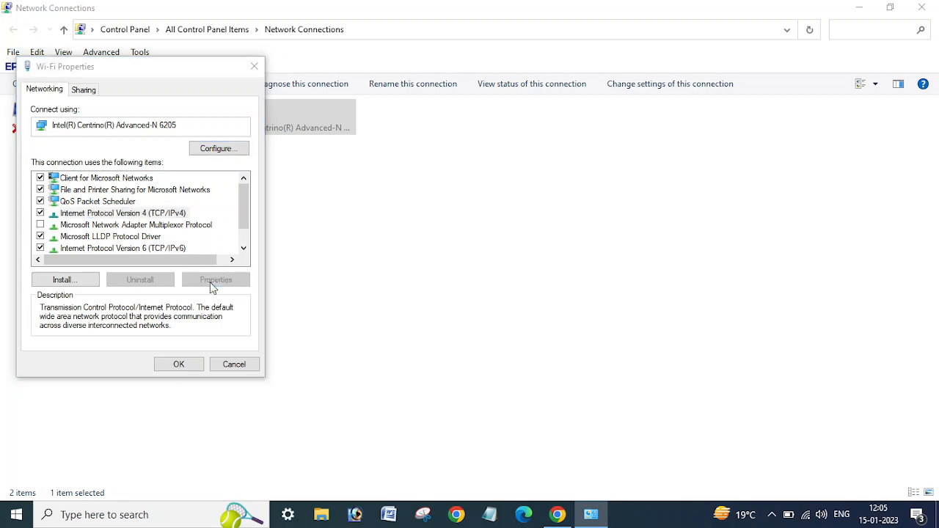
click(216, 280)
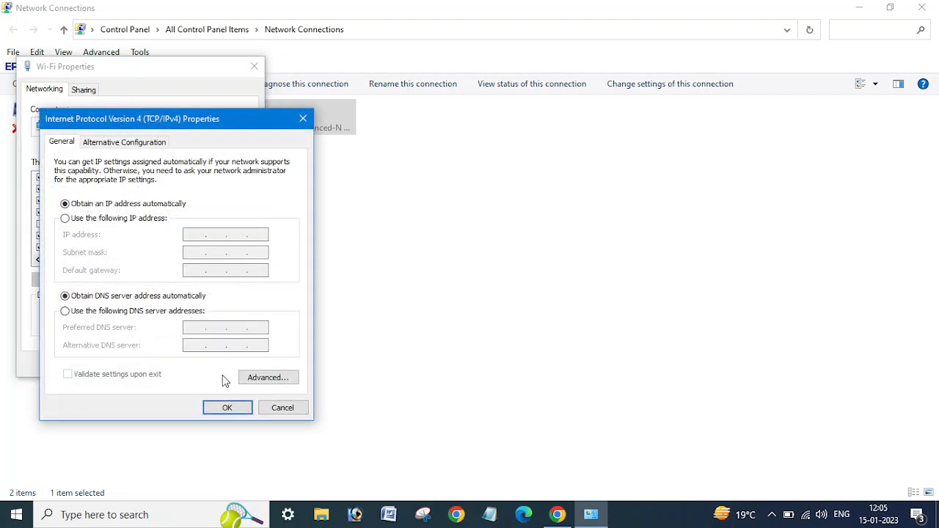
mouse_move(269, 378)
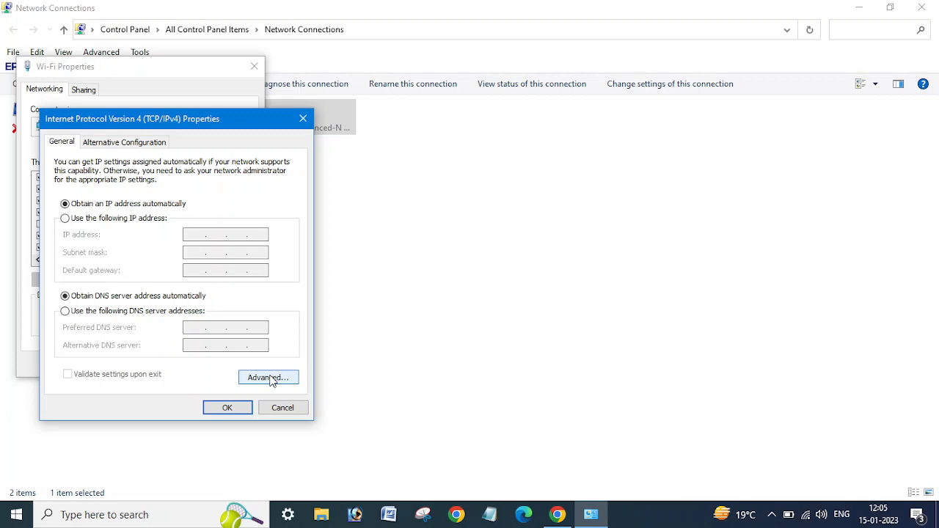
click(268, 377)
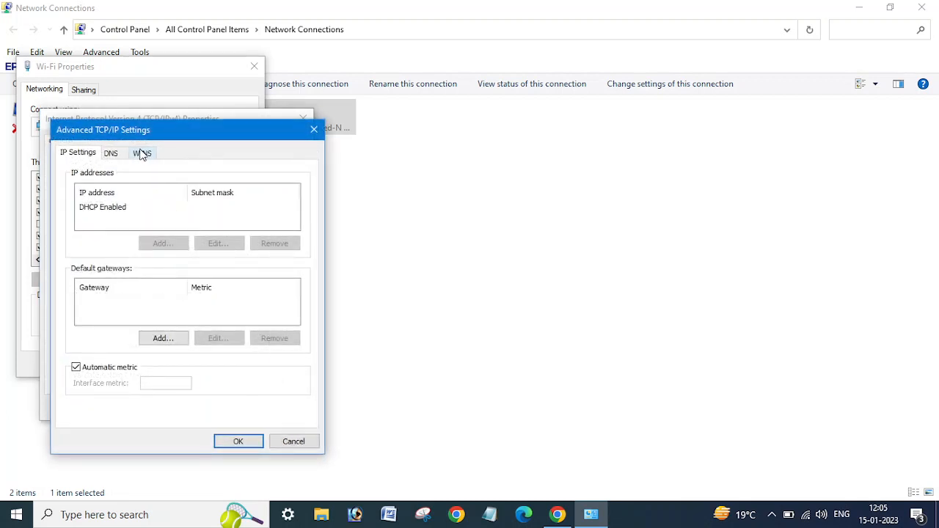
On the WINS tab, set NetBIOS over TCP/IP to Disable and confirm with OK
click(142, 153)
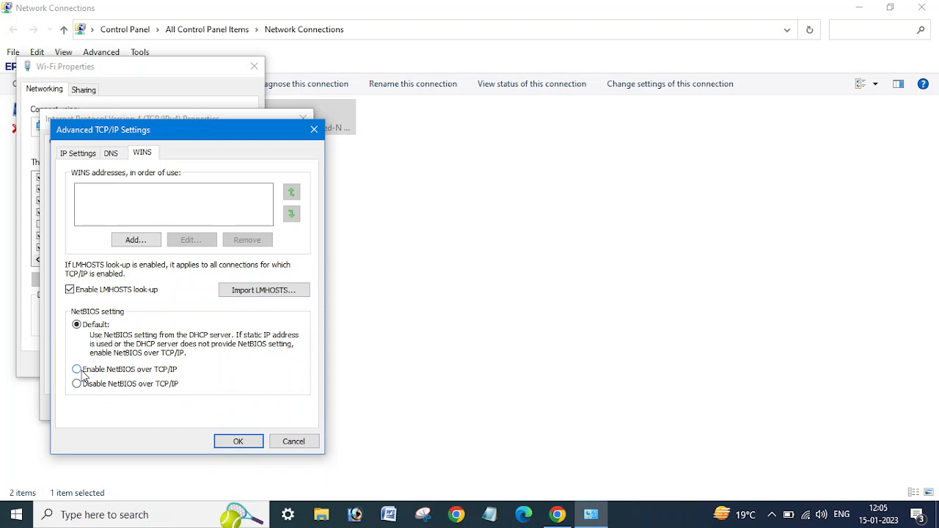
click(74, 369)
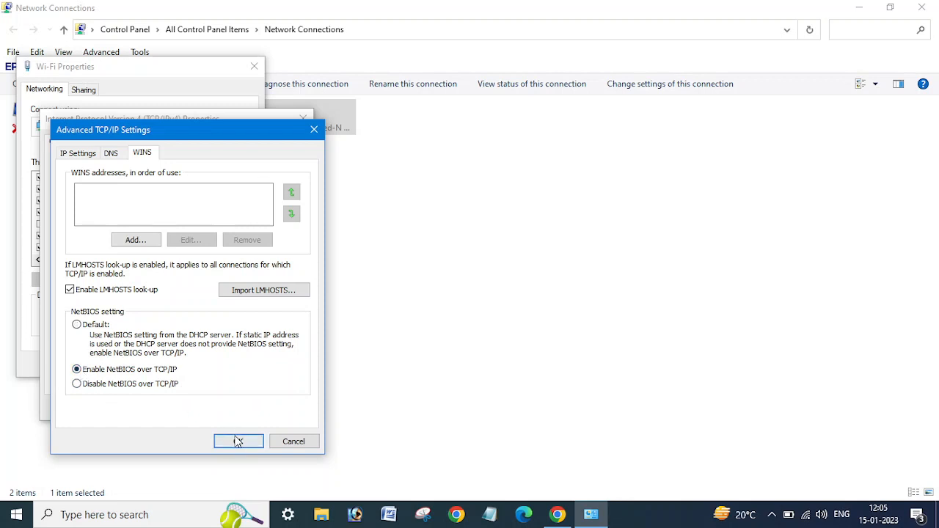
mouse_move(93, 384)
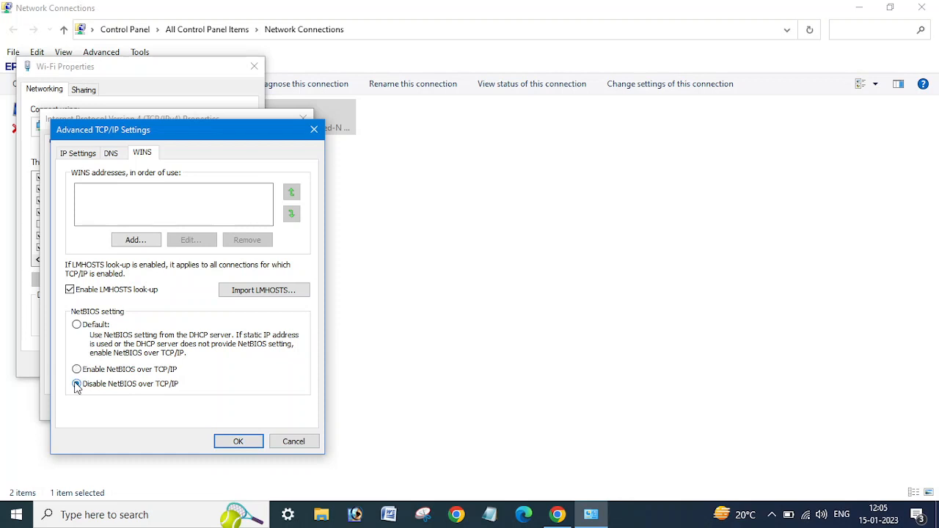
click(76, 384)
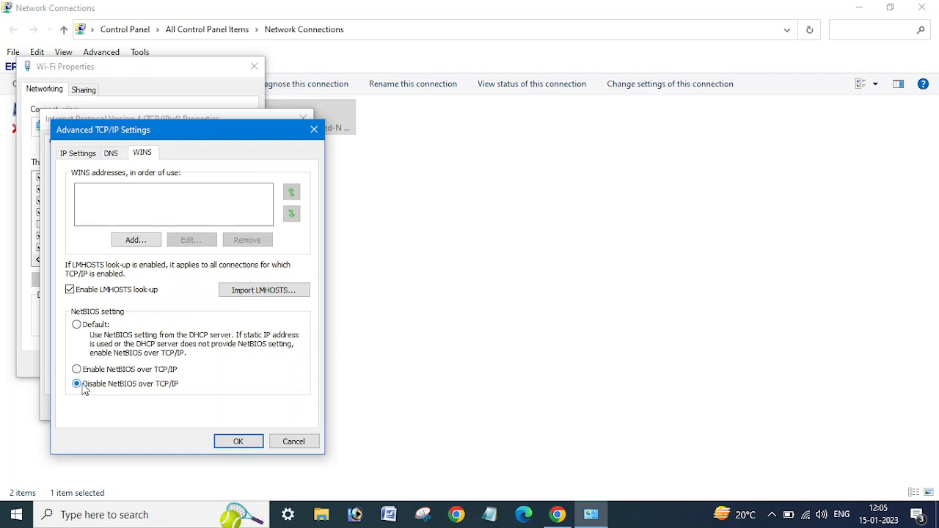
click(238, 442)
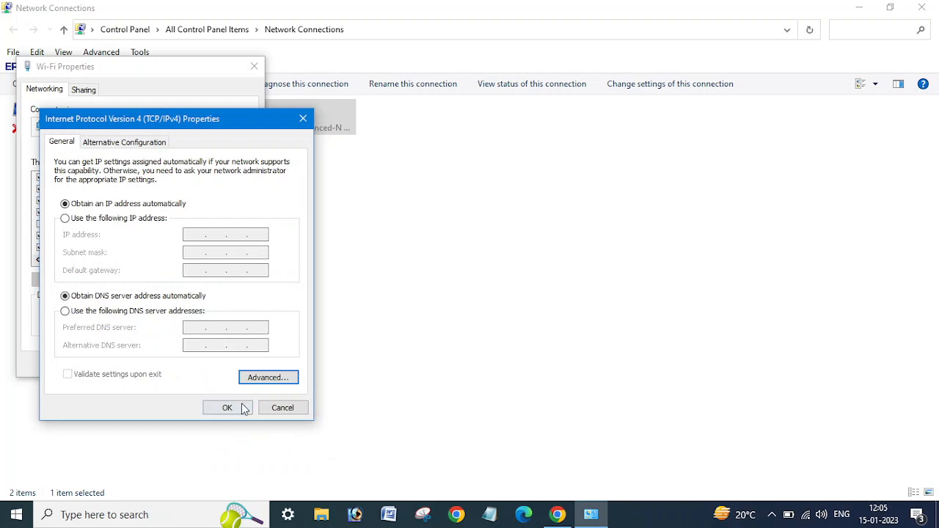
Confirm the IPv4 Properties with OK and close Wi-Fi Properties
click(227, 407)
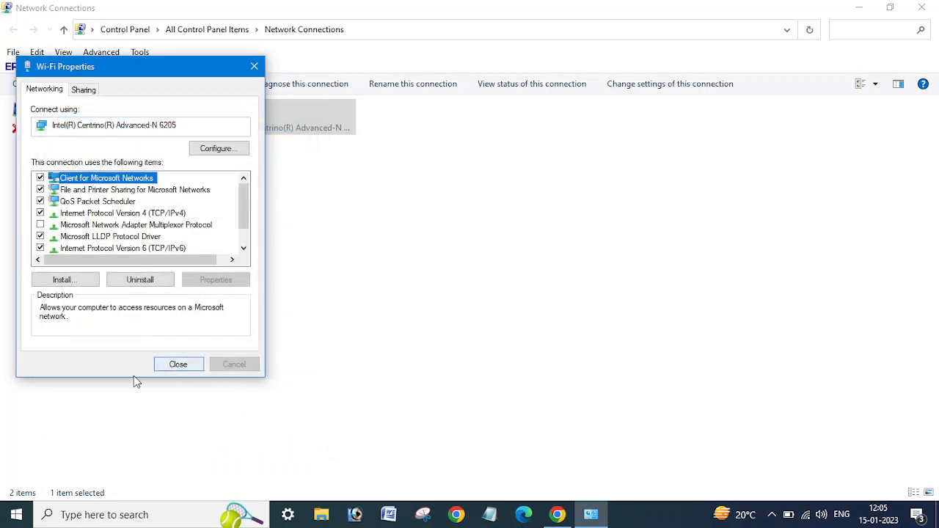
click(177, 364)
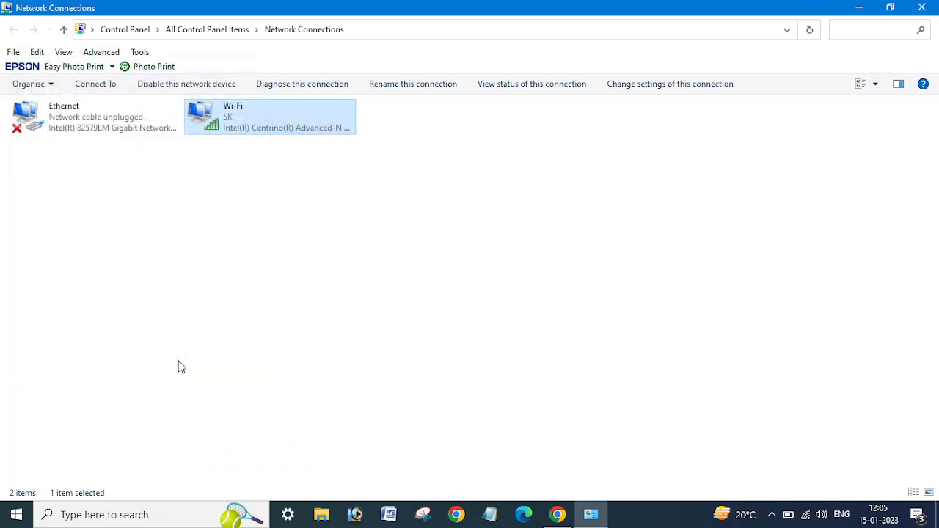
mouse_move(928, 6)
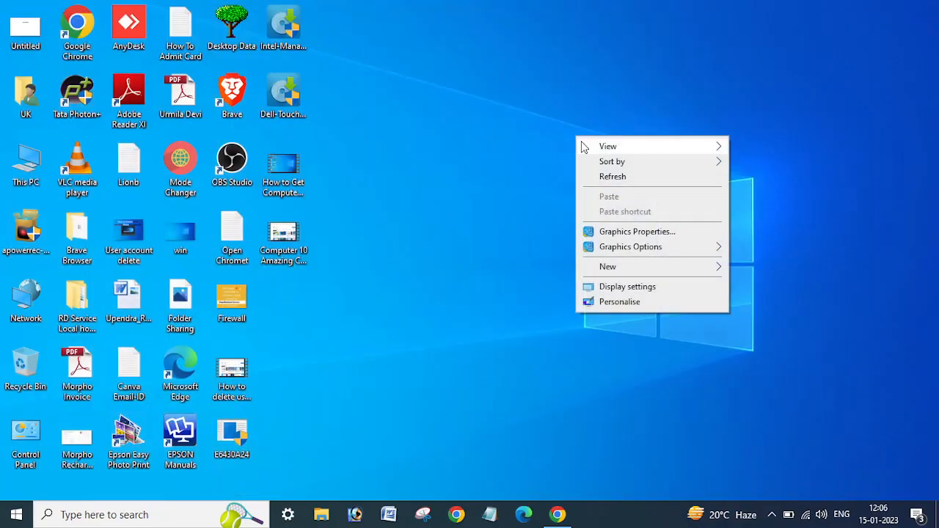
click(613, 176)
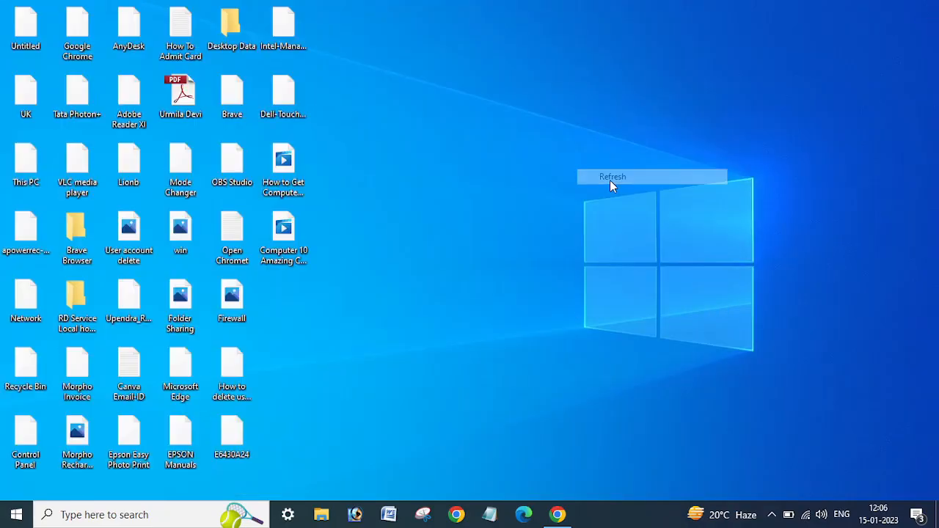
click(613, 176)
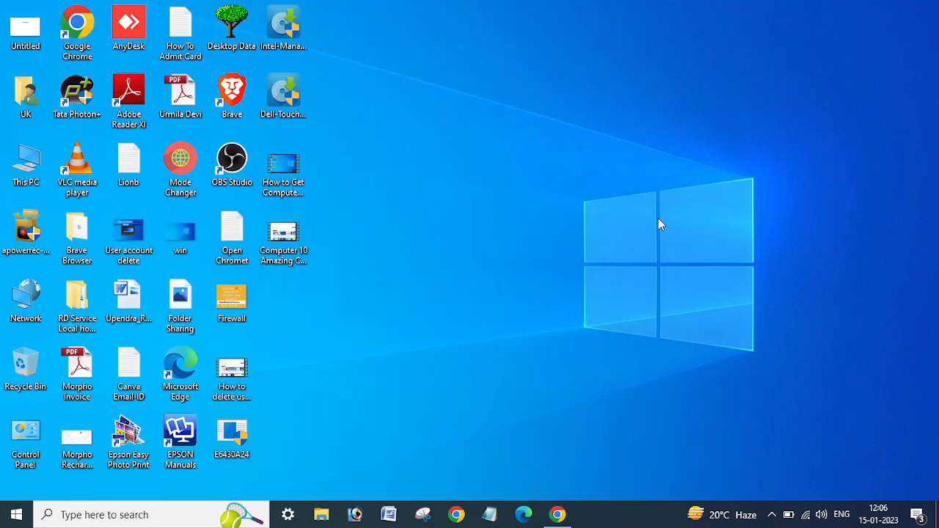
mouse_move(554, 153)
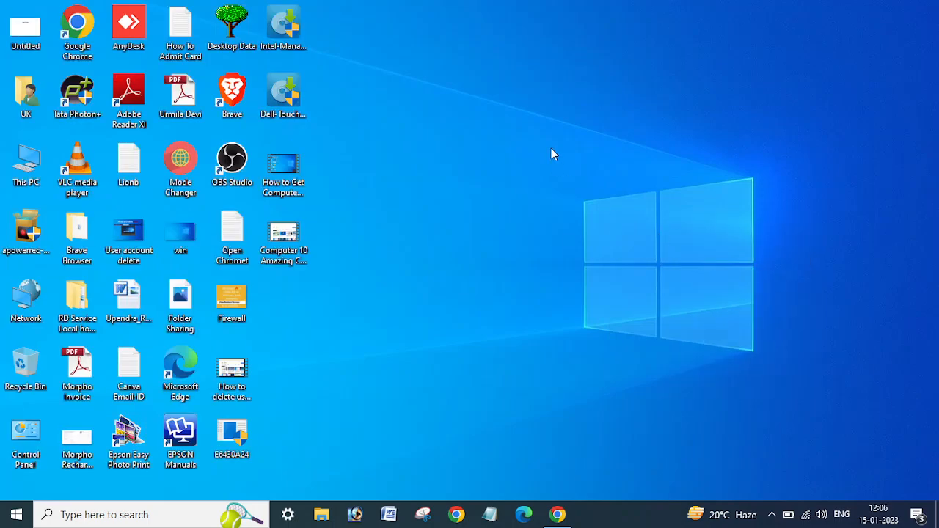
mouse_move(551, 162)
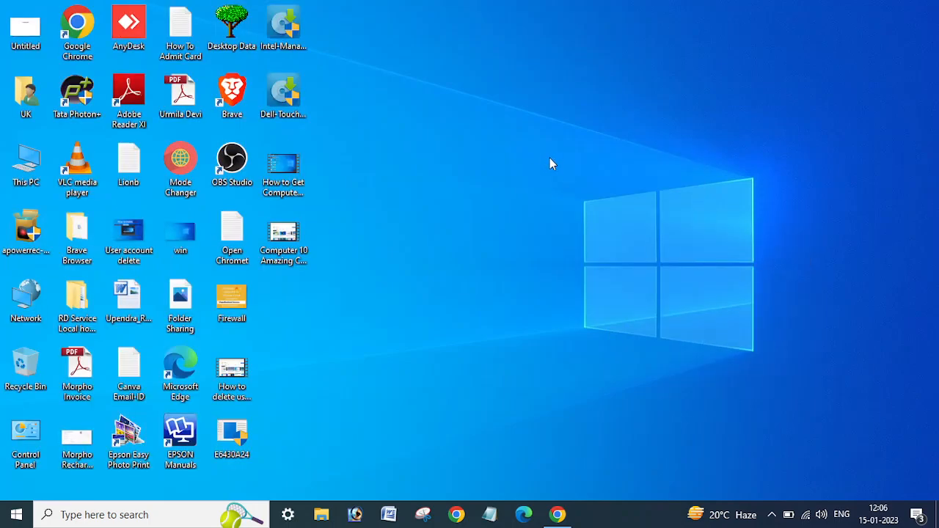
right_click(553, 163)
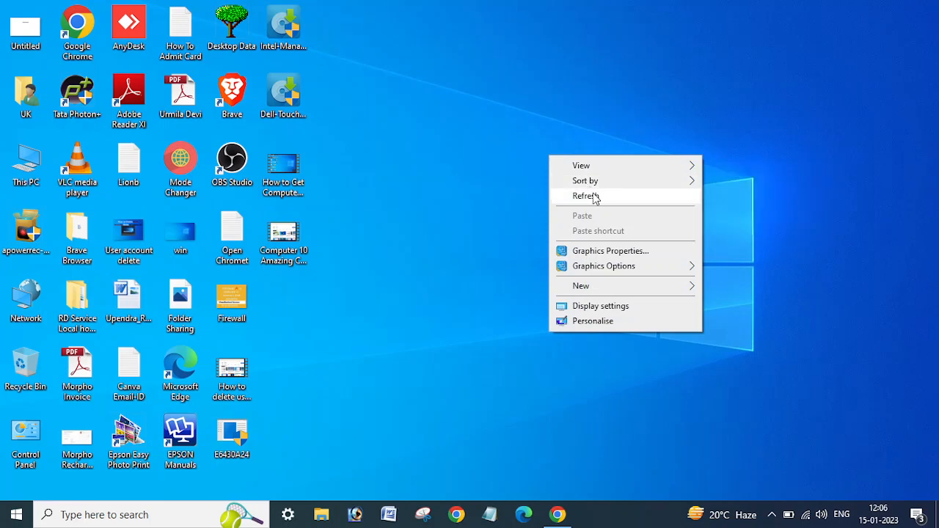
click(586, 196)
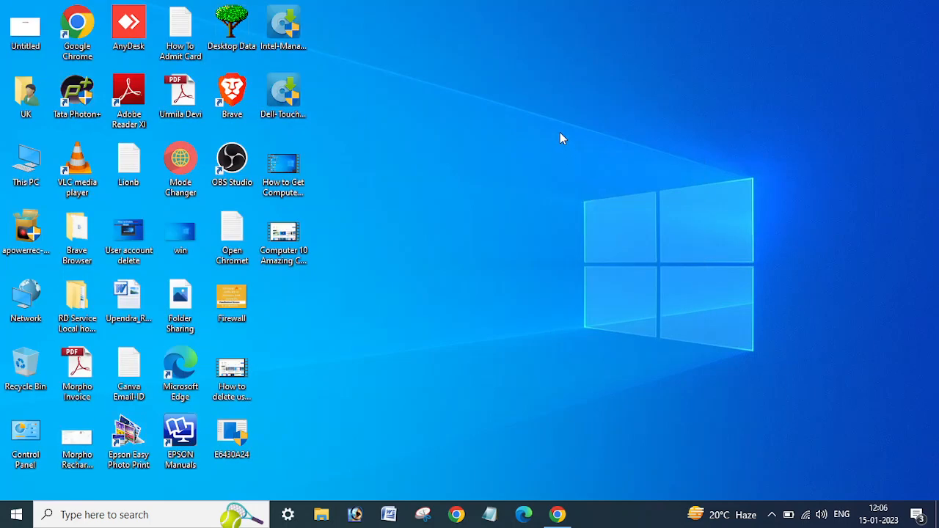
mouse_move(569, 130)
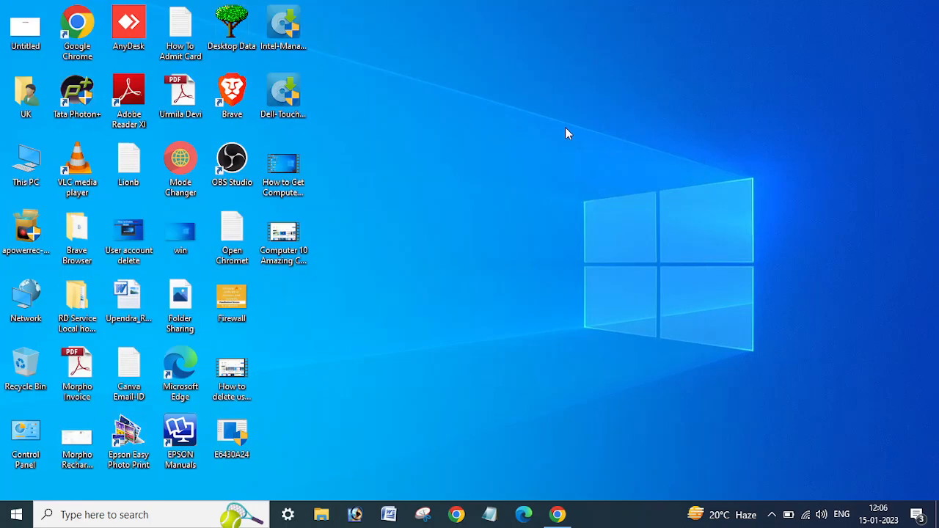